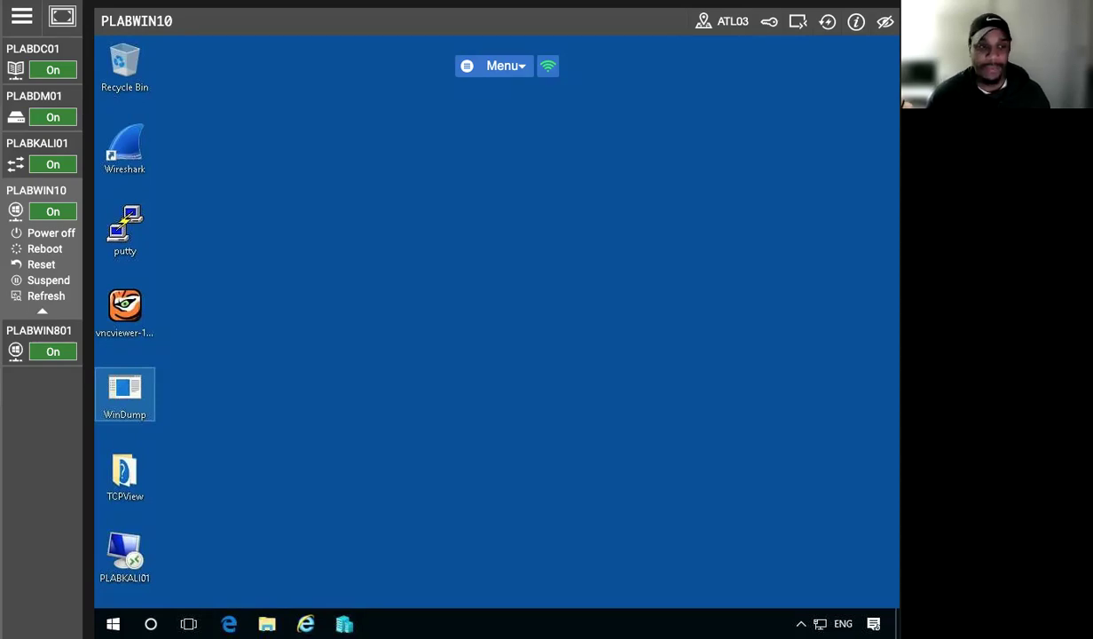
- Launch Zenmap from the desktop shortcut, loading the default Intense scan profile
left_click(32, 49)
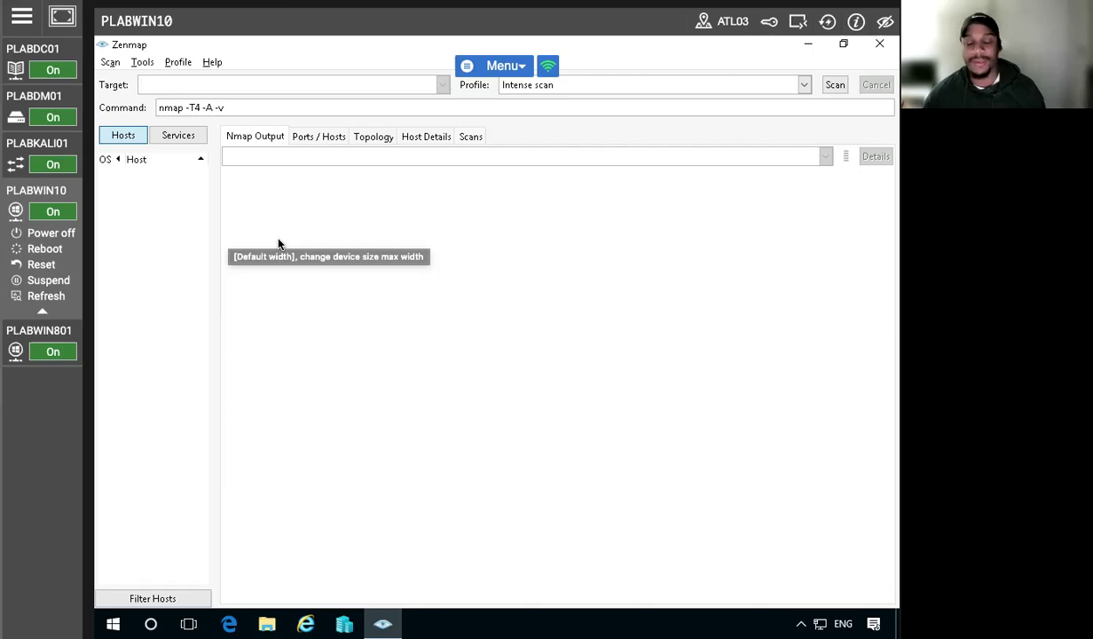
mouse_move(281, 249)
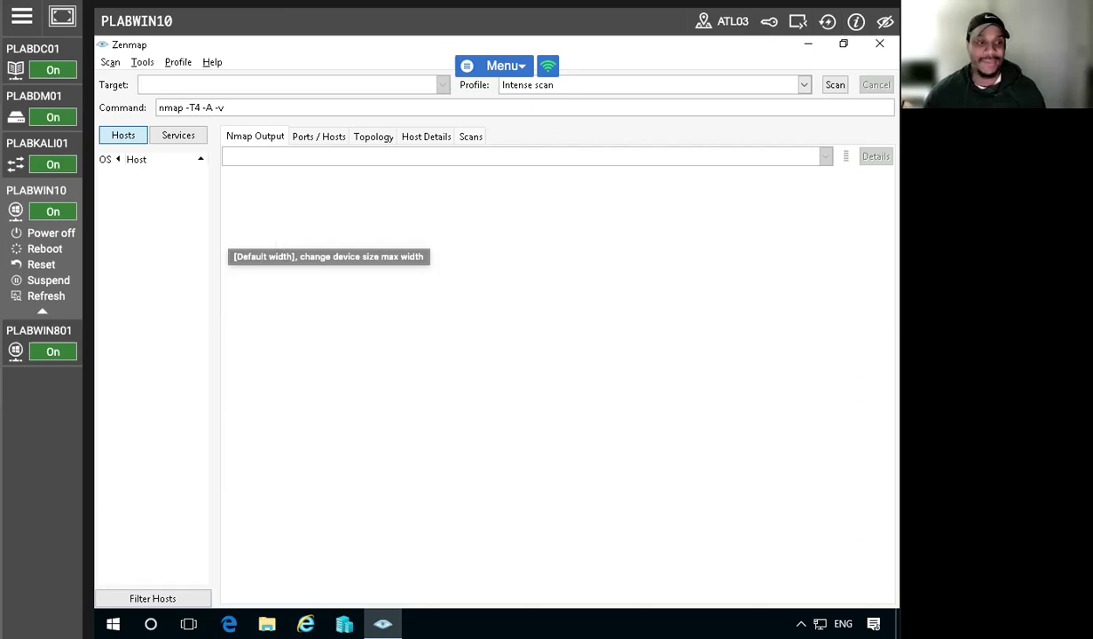
left_click(284, 86)
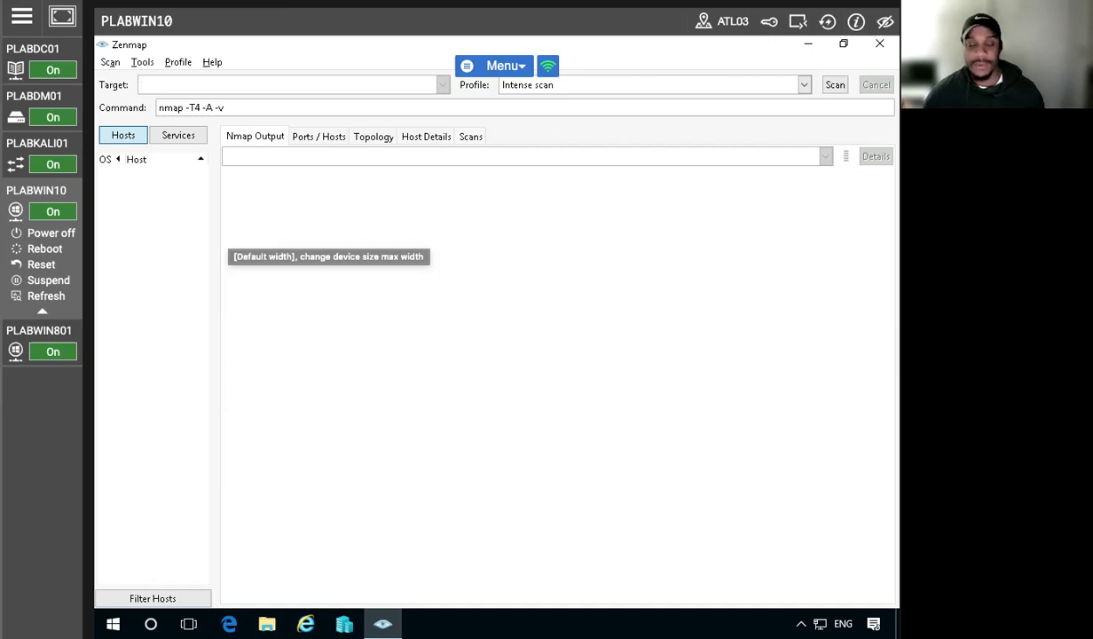
left_click(288, 85)
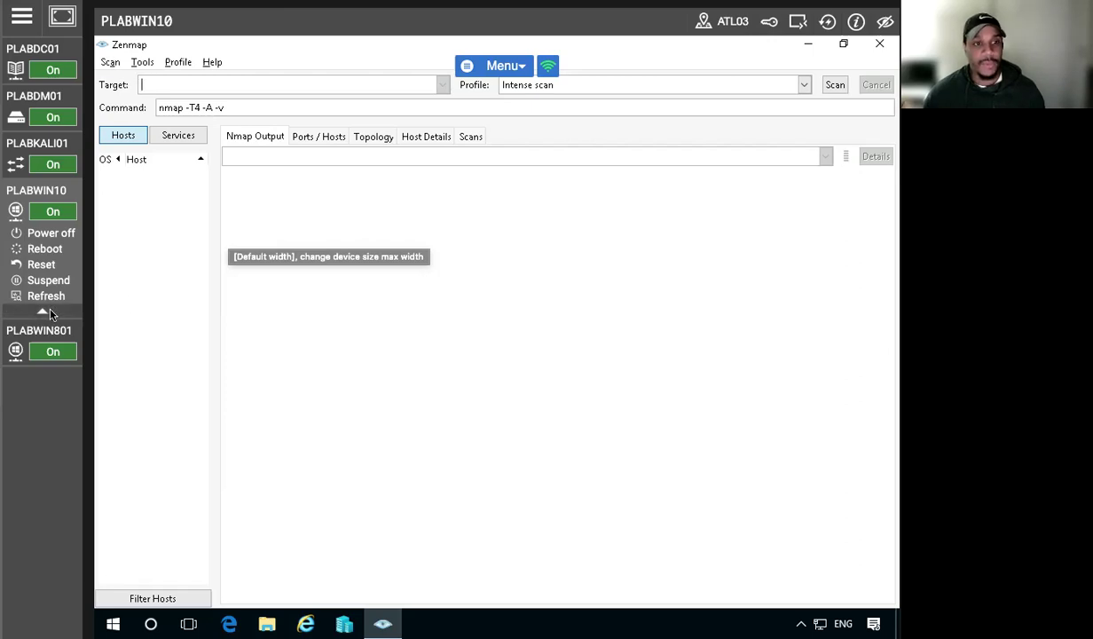
mouse_move(369, 273)
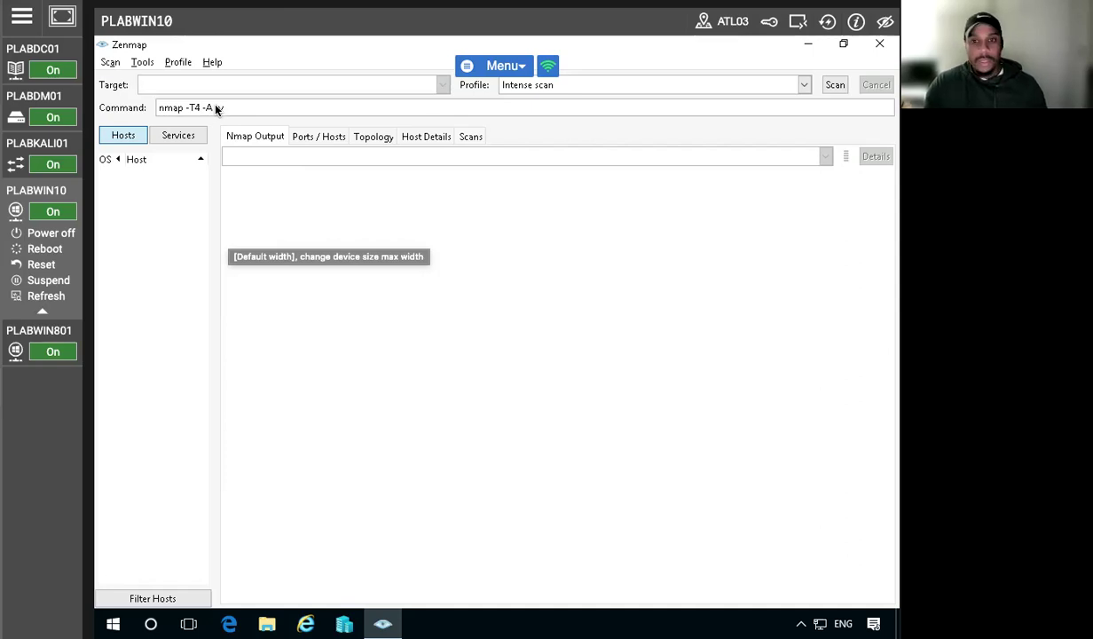
- Run the custom command nmap -sn 192.168.0.1/24 as a ping sweep of the subnet
type("-v")
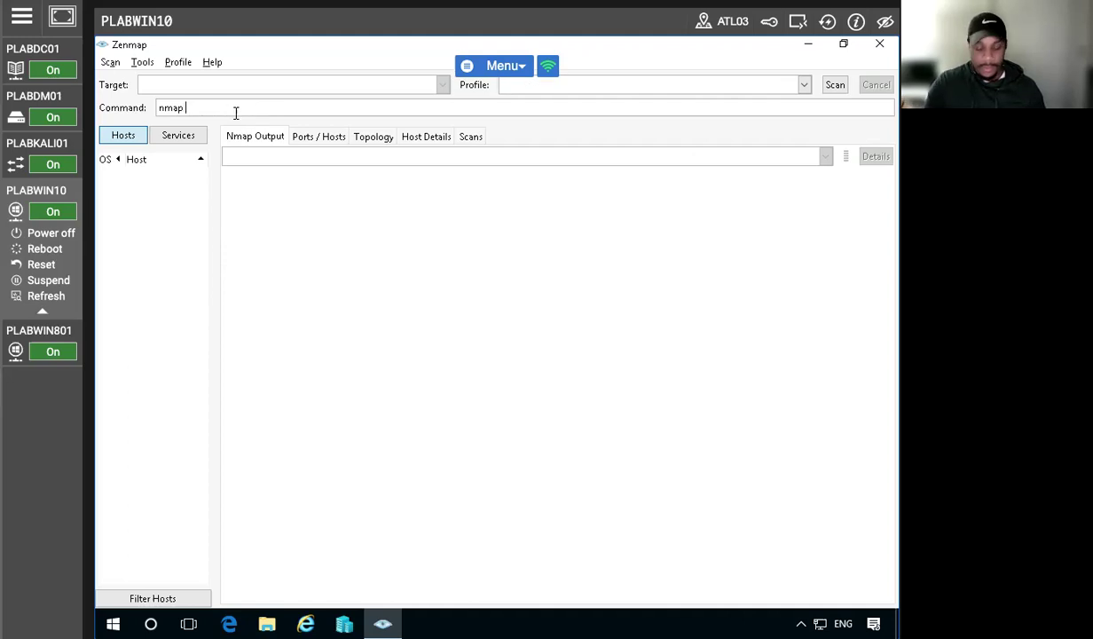
type("-sn")
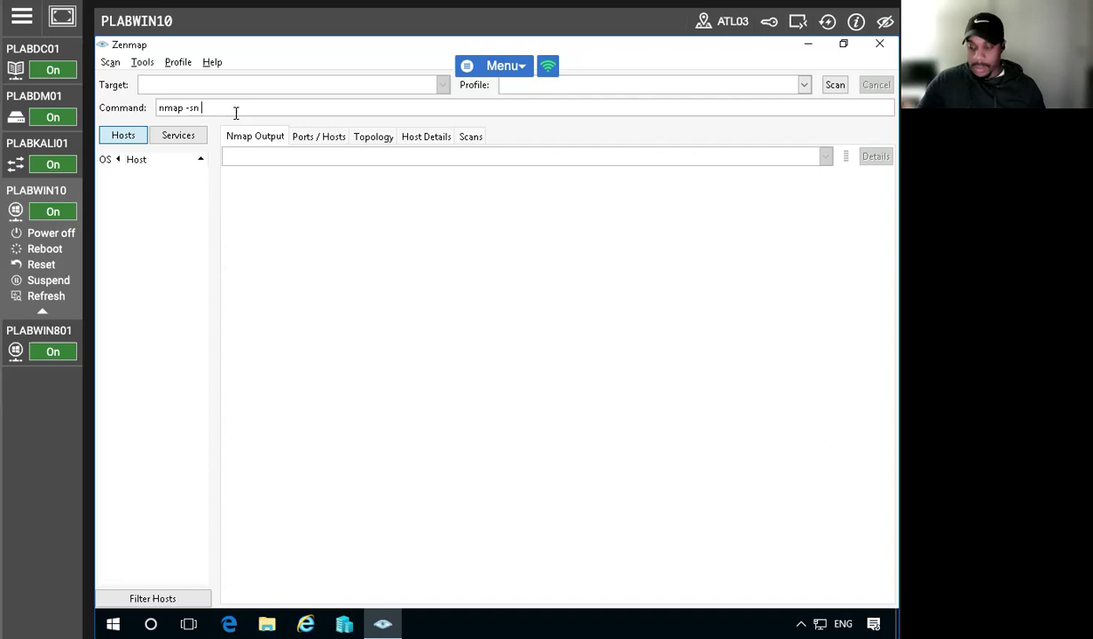
type("192.168")
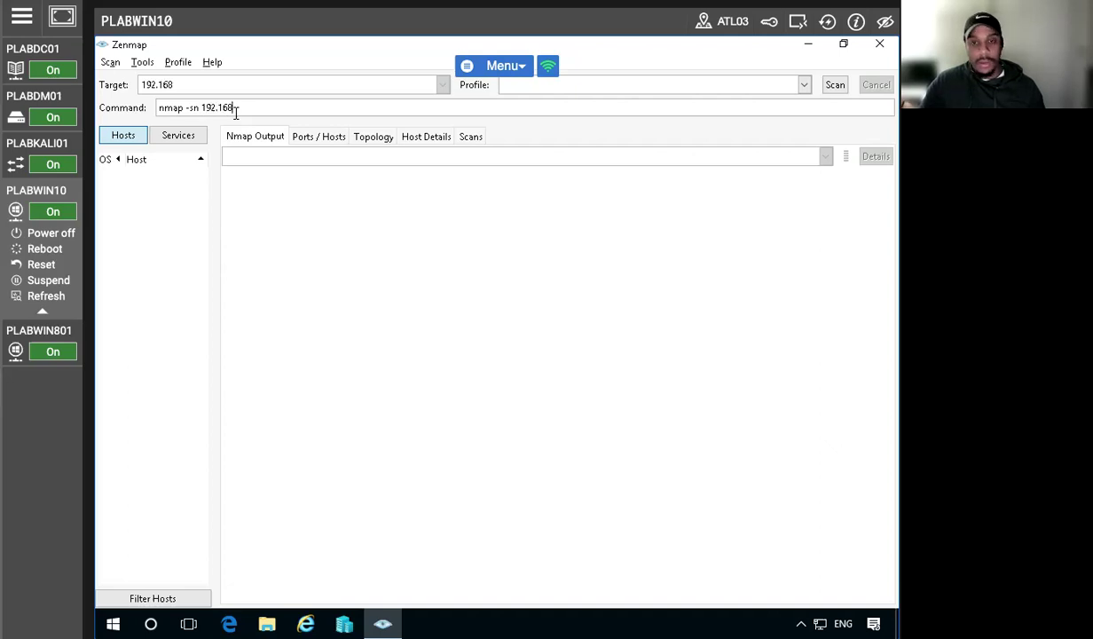
type(".0.1/")
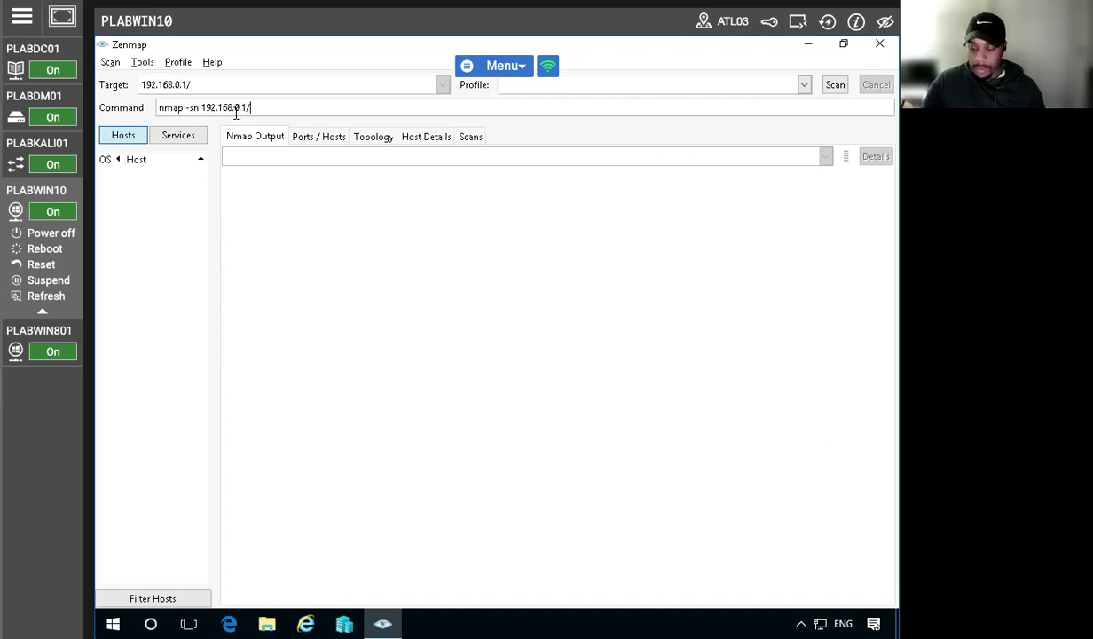
left_click(834, 85)
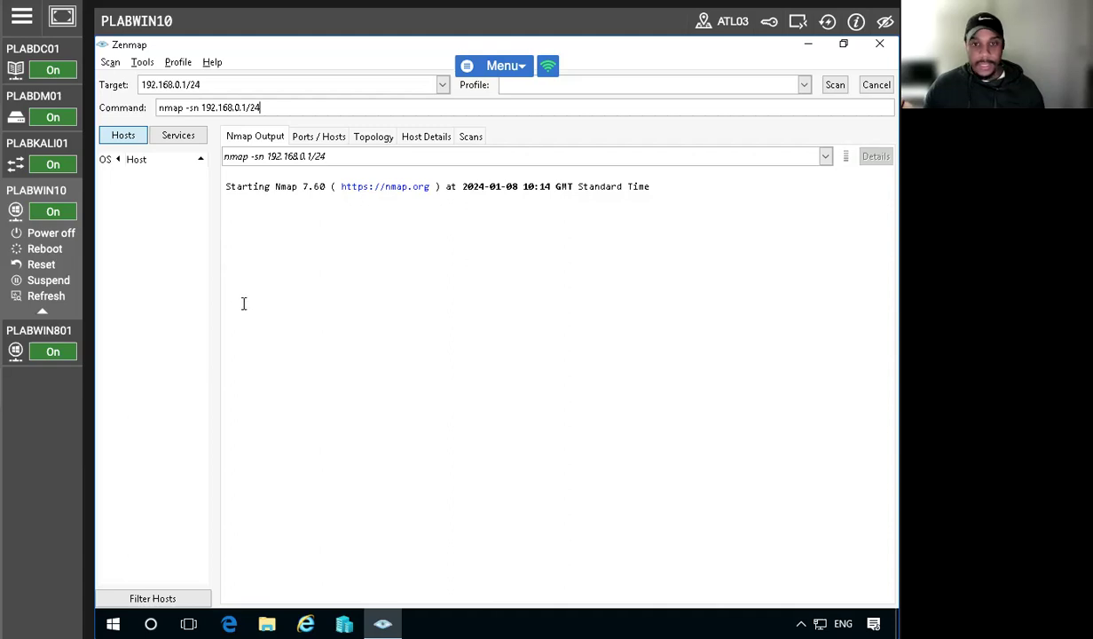
mouse_move(192, 217)
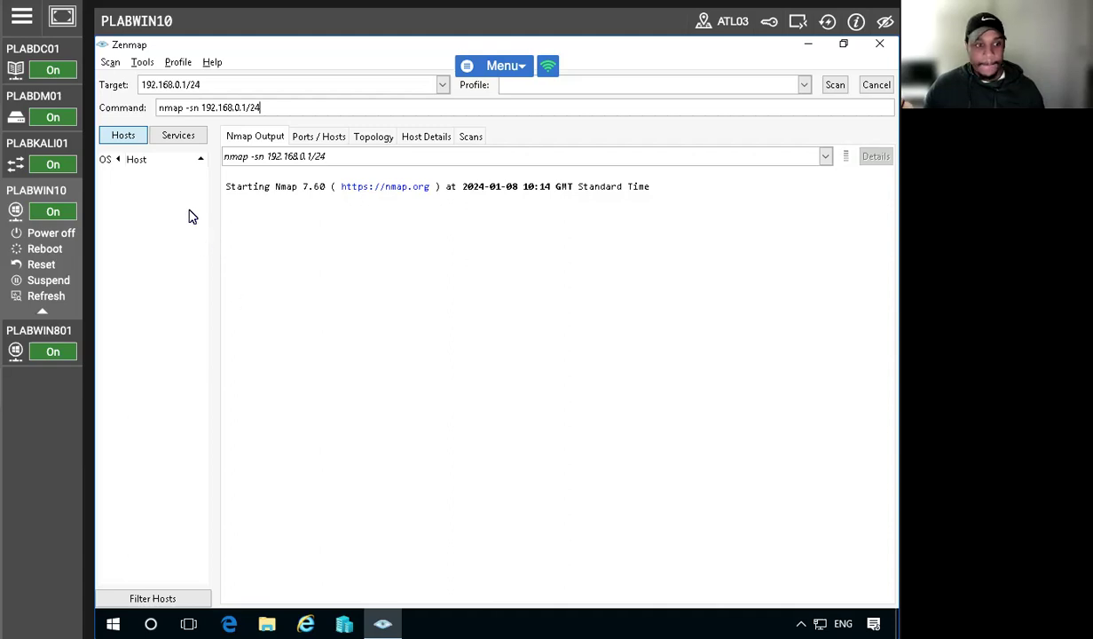
mouse_move(376, 135)
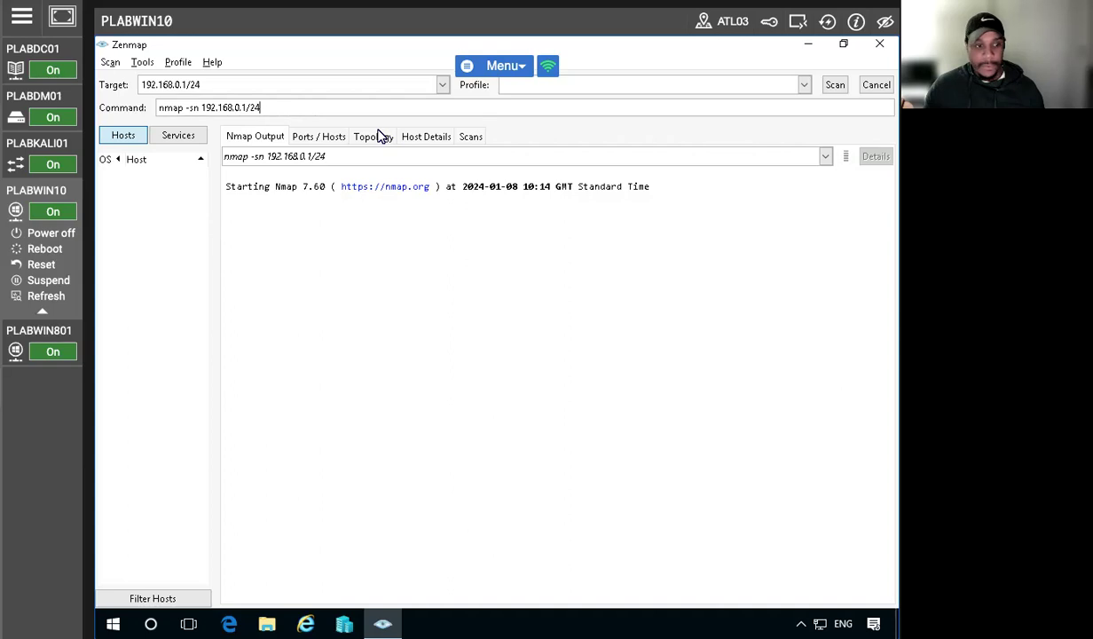
- View the six discovered hosts in the Topology graph, checking the raw Nmap output in between
left_click(373, 135)
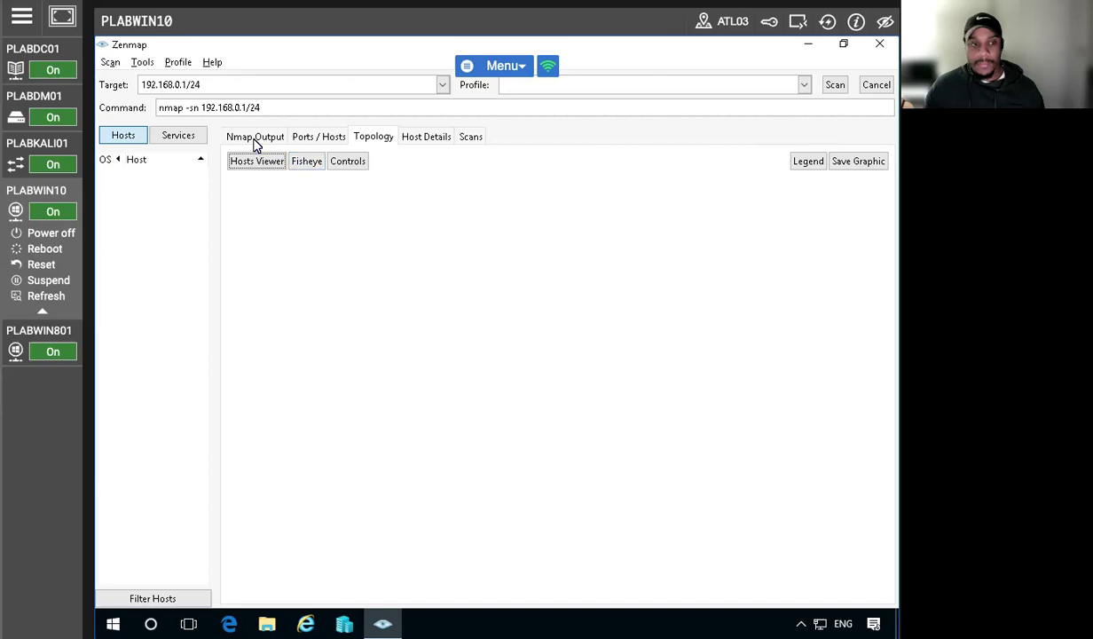
left_click(256, 135)
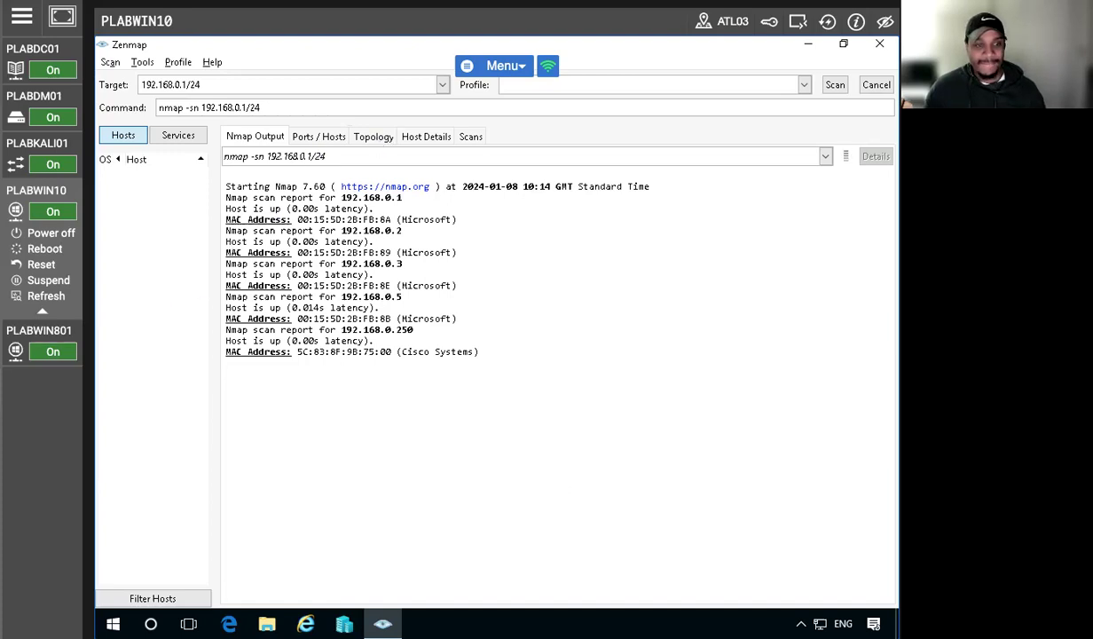
left_click(372, 135)
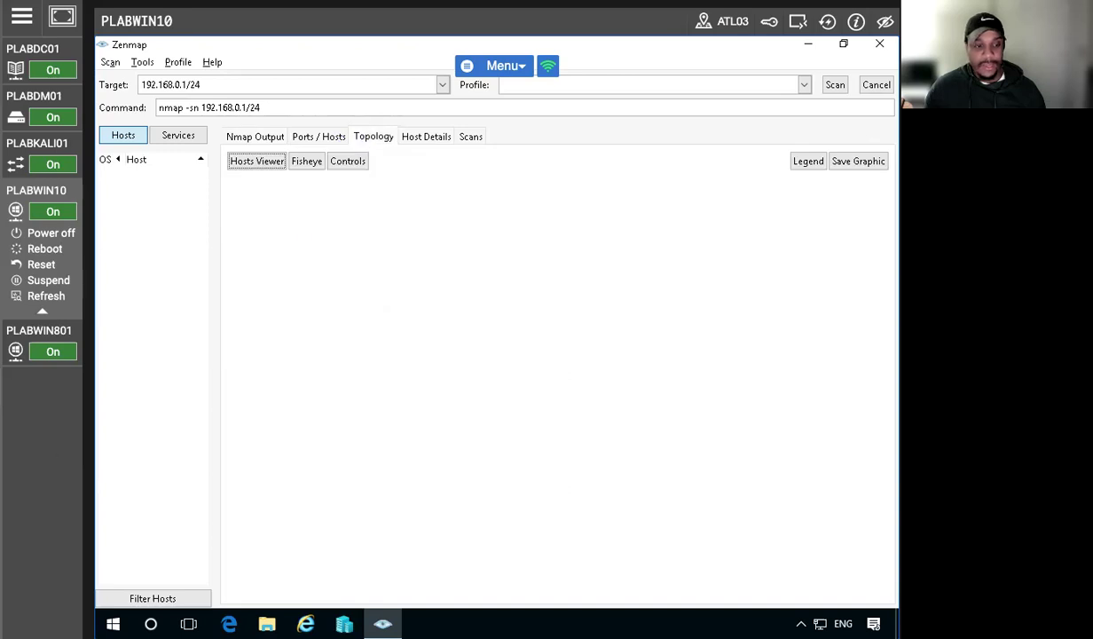
mouse_move(325, 231)
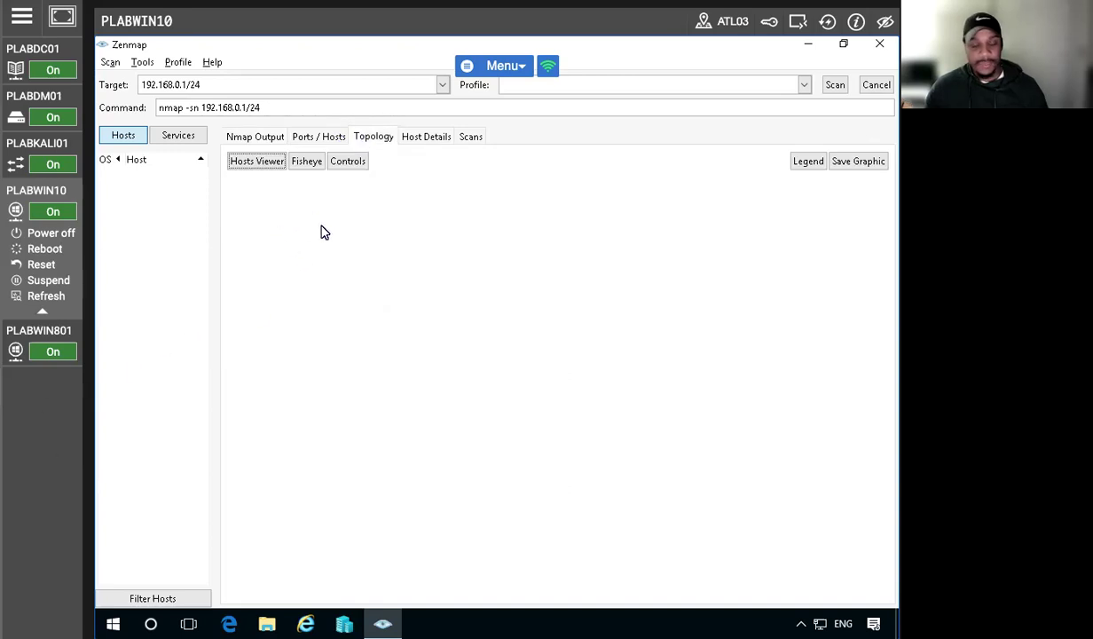
left_click(834, 85)
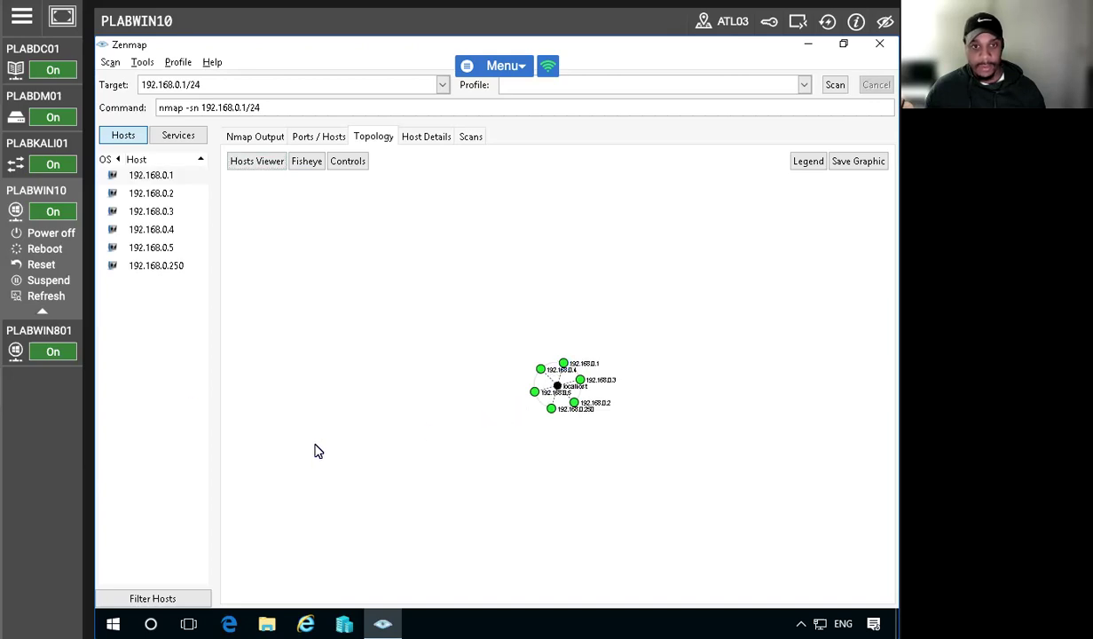
mouse_move(181, 222)
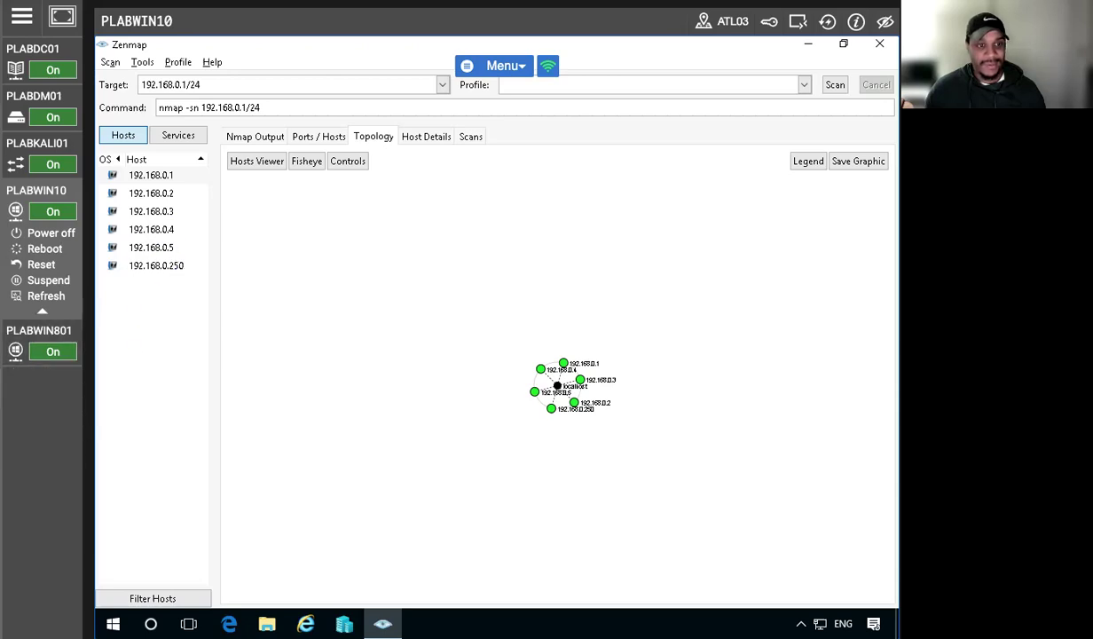
- Enable Fisheye mode so the six hosts spread around localhost with the settings bar shown
left_click(306, 159)
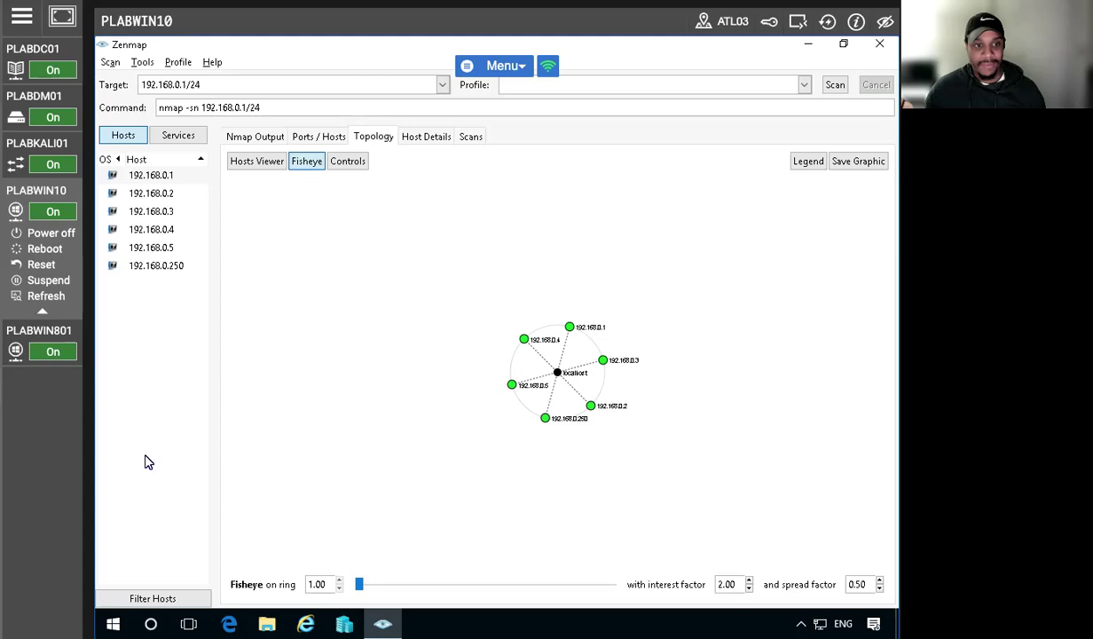
mouse_move(604, 436)
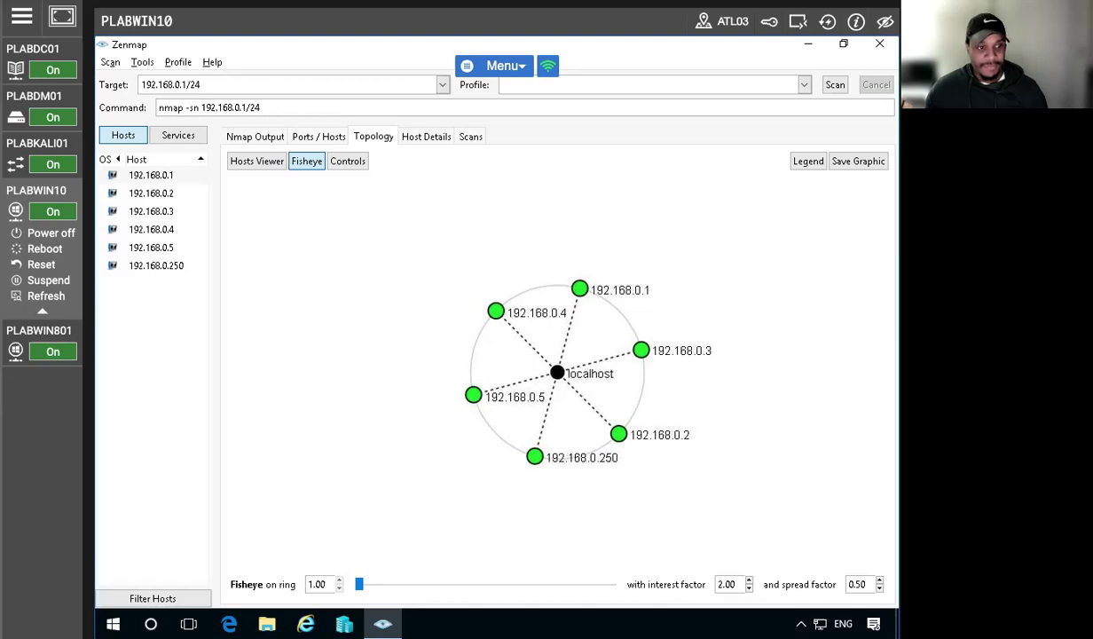
mouse_move(508, 335)
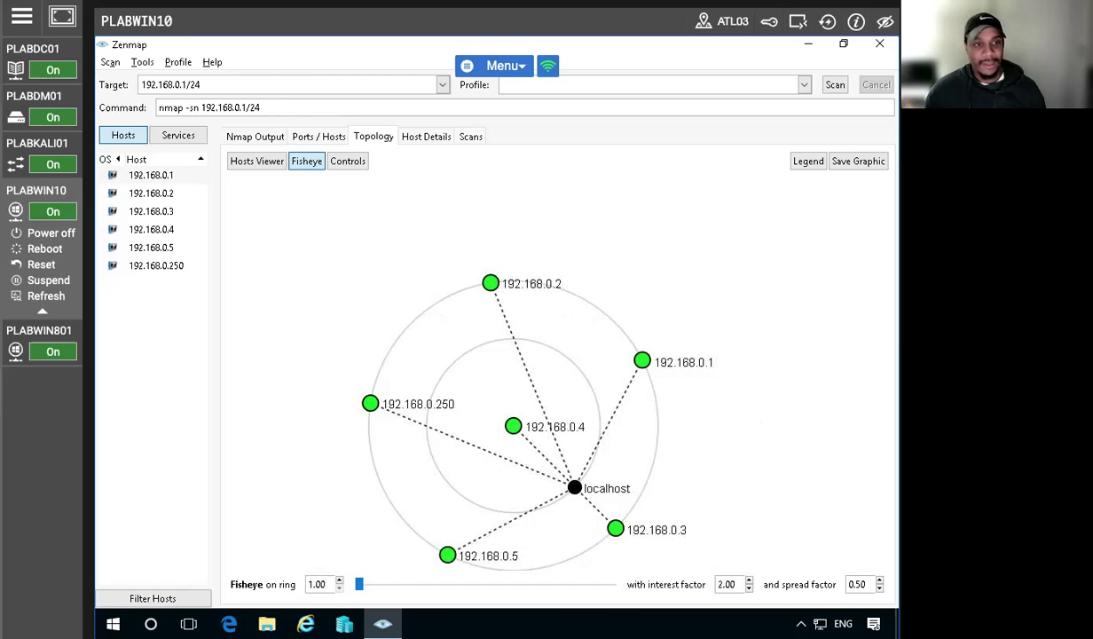
mouse_move(171, 362)
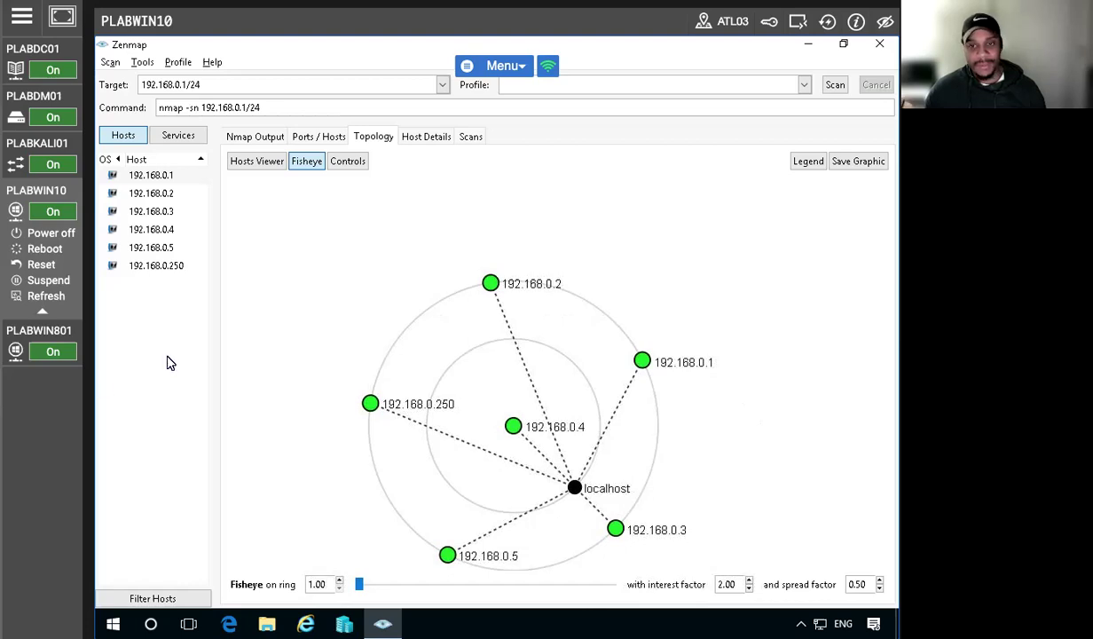
mouse_move(257, 329)
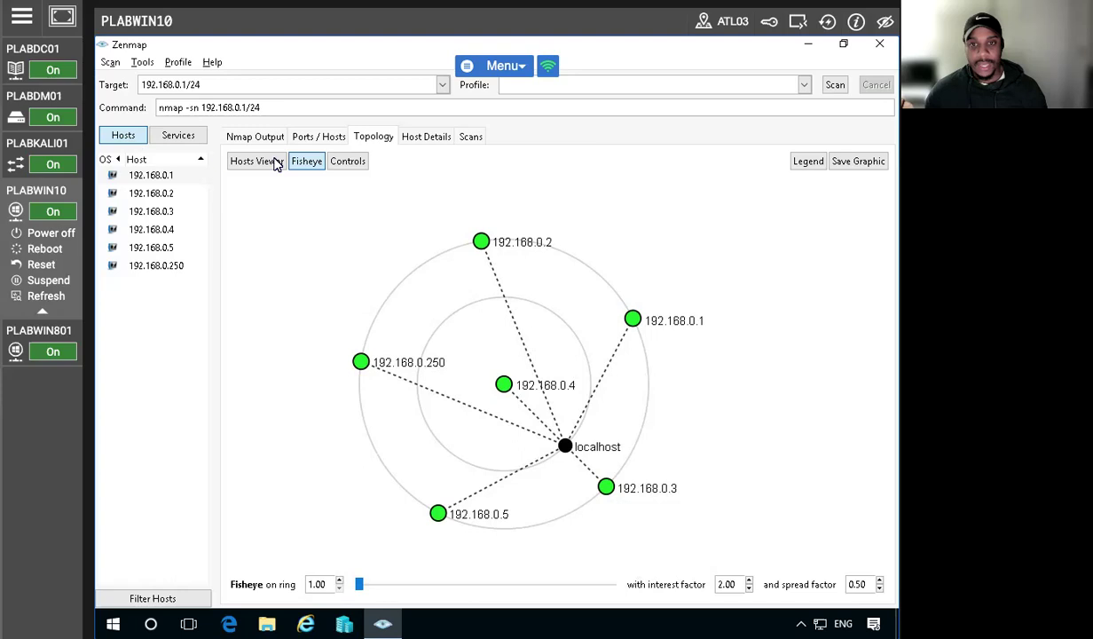
mouse_move(518, 225)
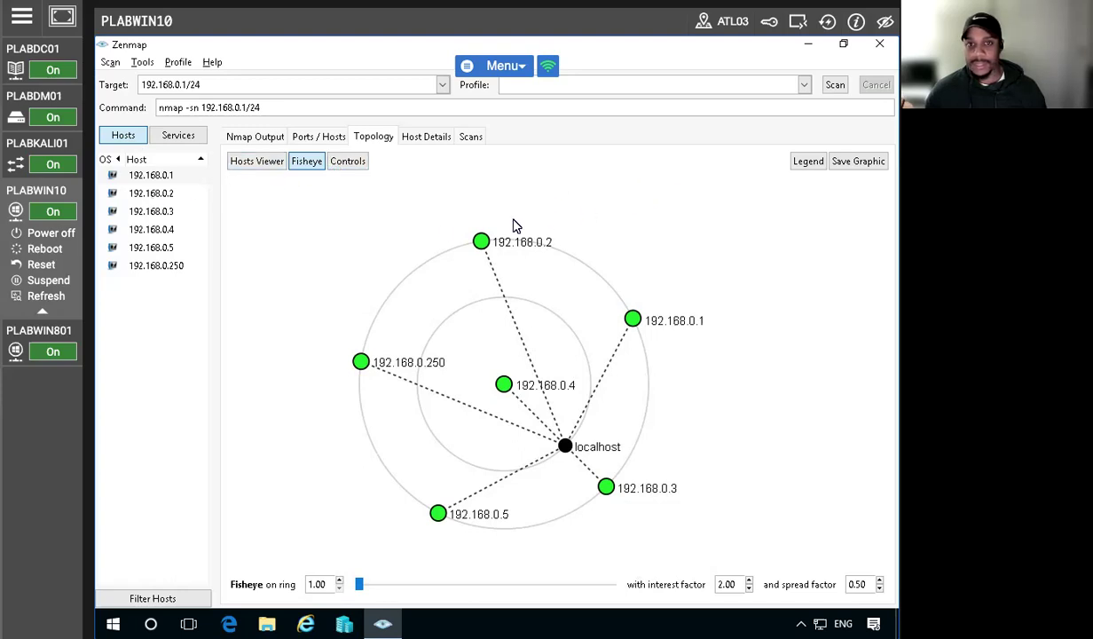
mouse_move(142, 82)
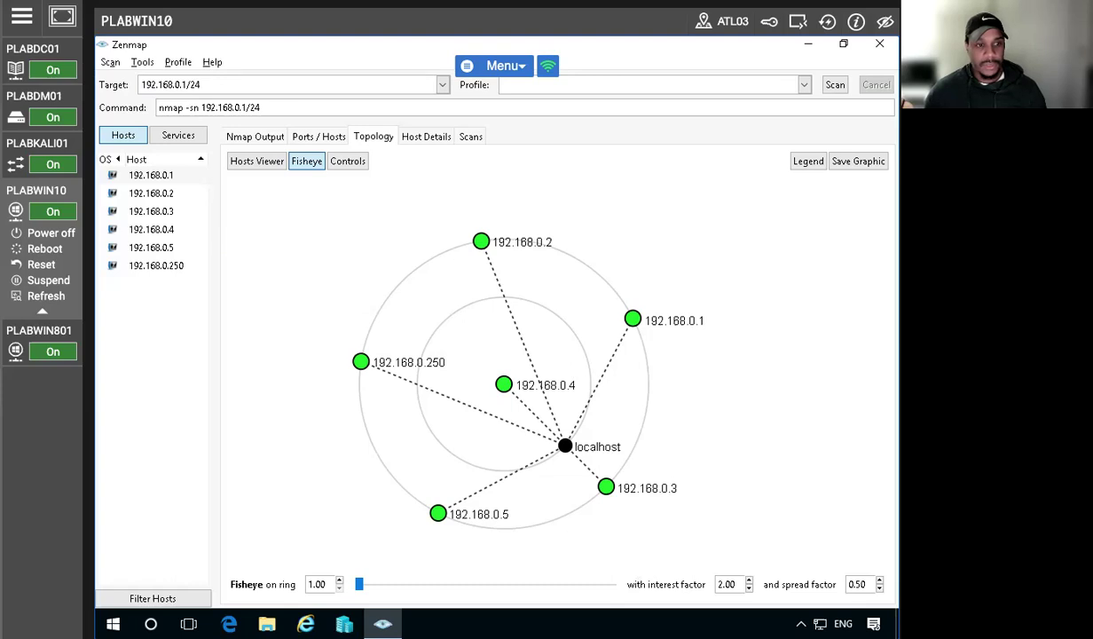
- Show the Controls panel and expand its Interpolation and Layout sections with Weighted layout
left_click(348, 160)
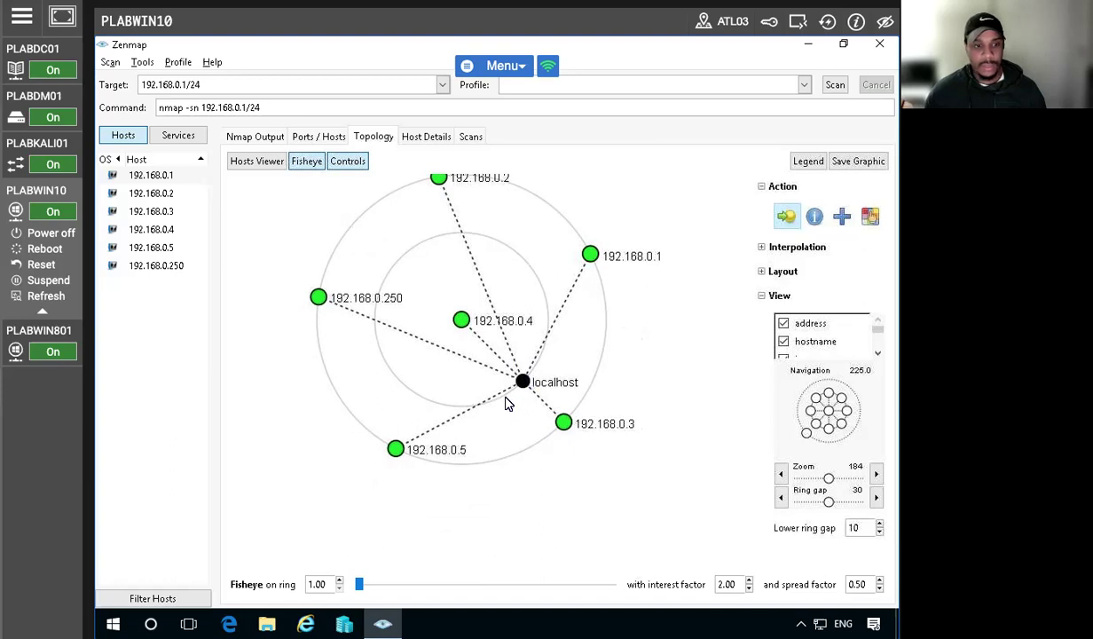
scroll("down", 3)
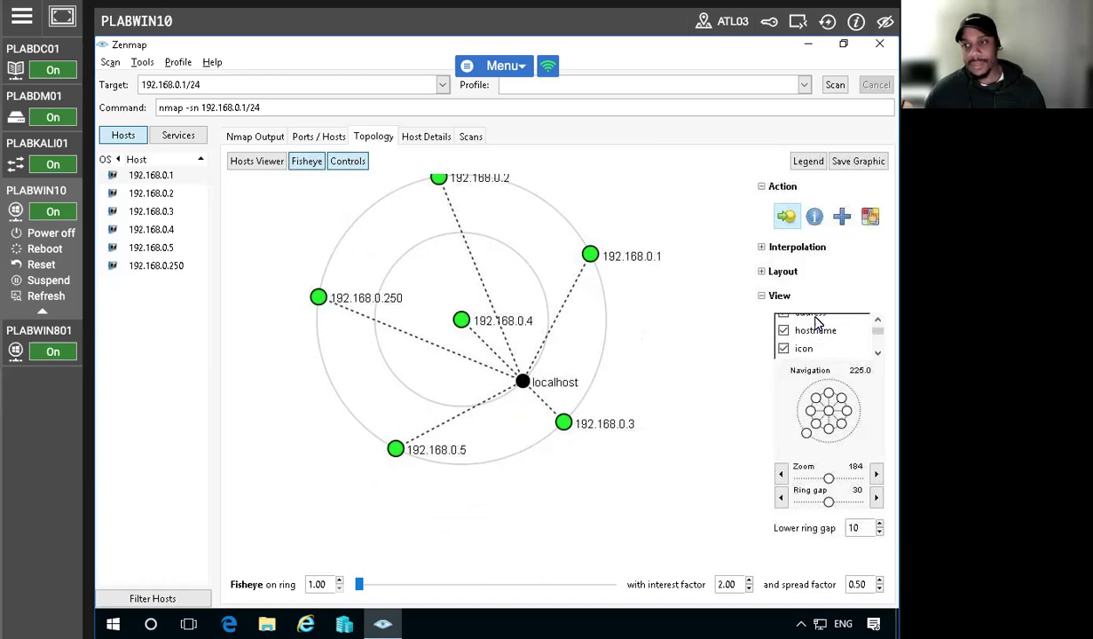
scroll("up", 3)
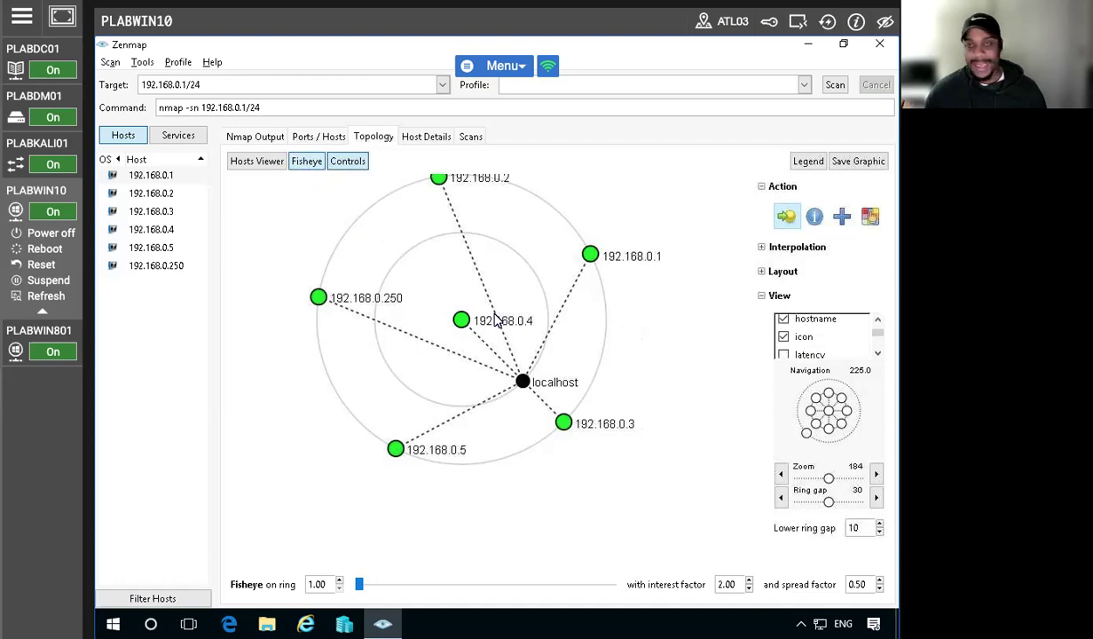
mouse_move(758, 257)
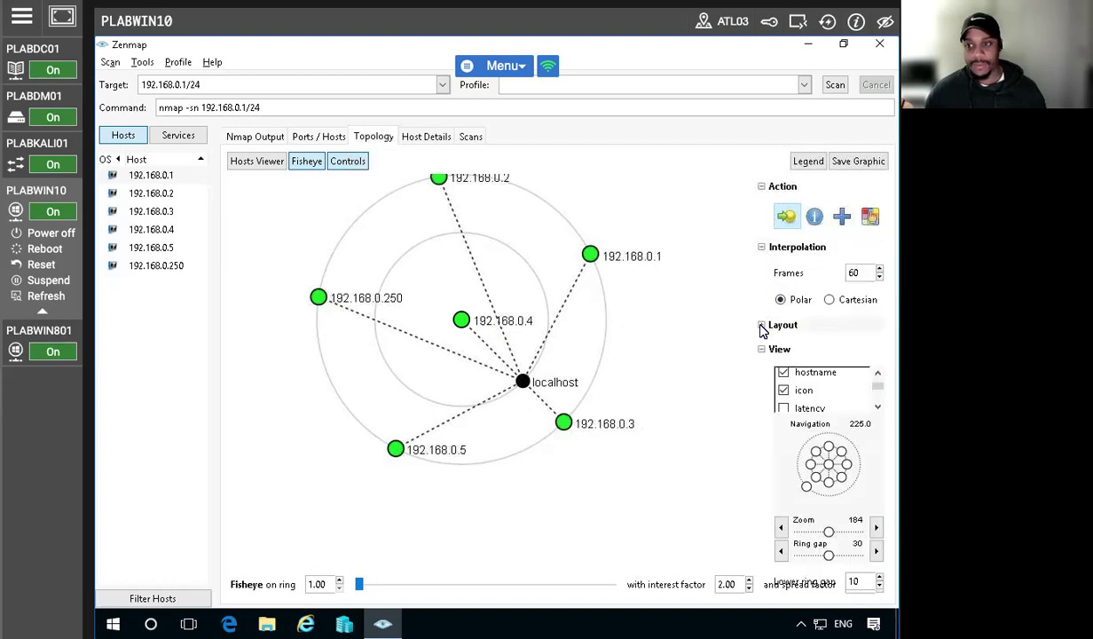
left_click(783, 323)
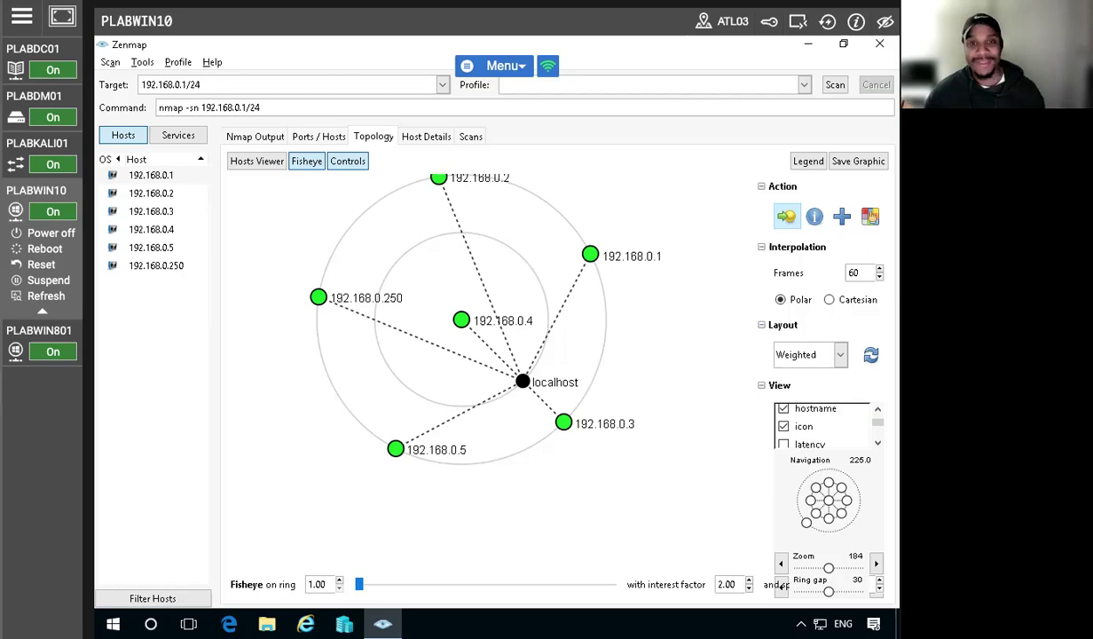
mouse_move(304, 344)
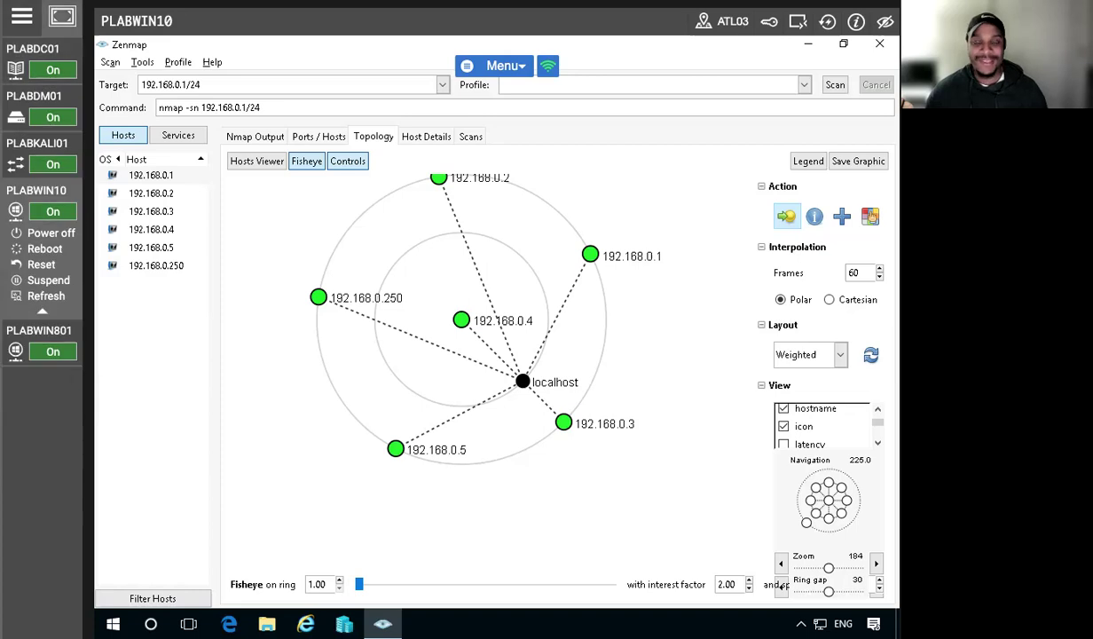
left_click(21, 16)
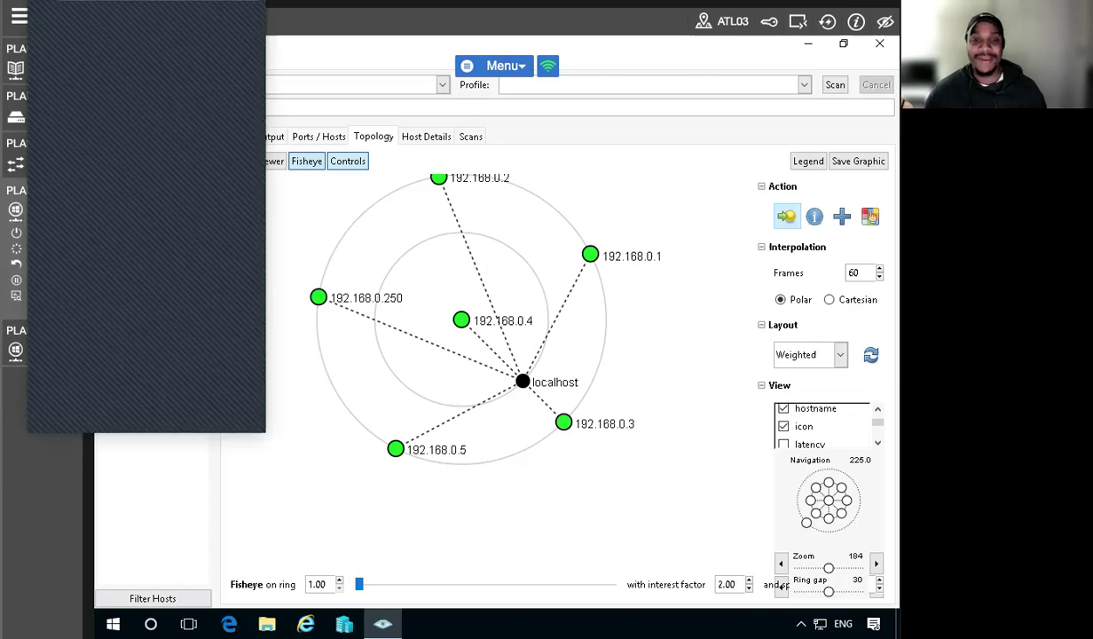